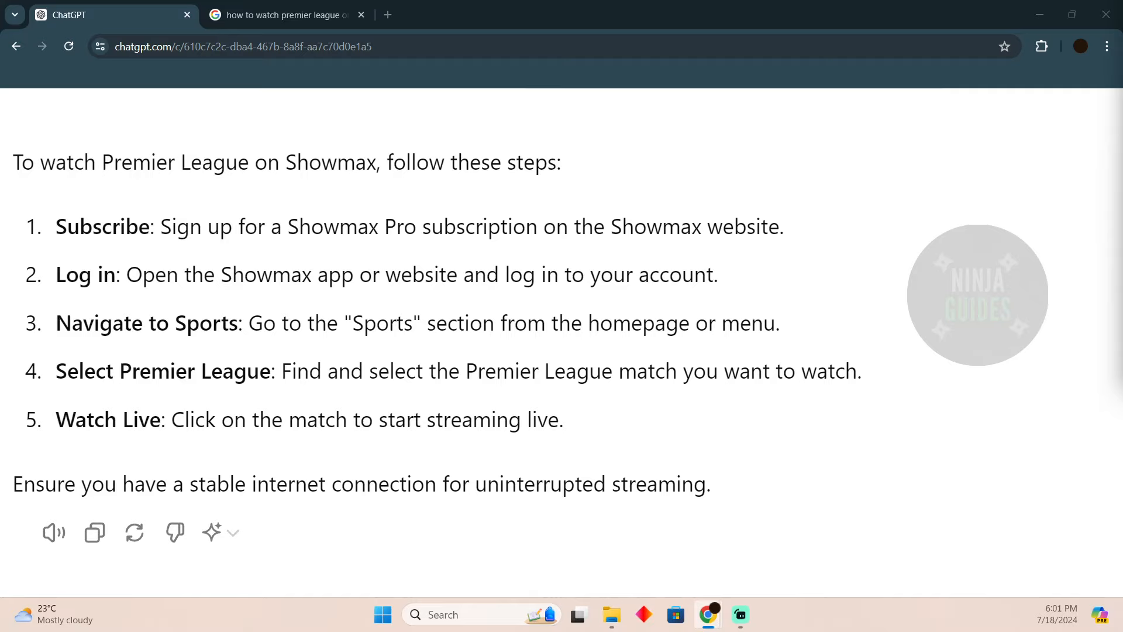
mouse_move(913, 241)
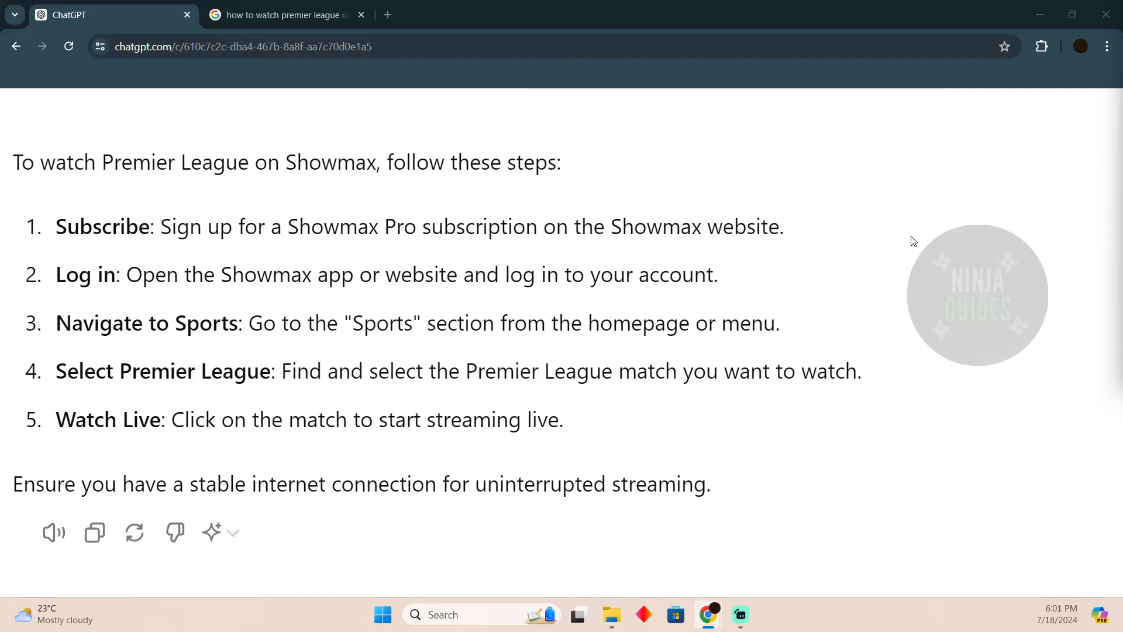
mouse_move(4, 436)
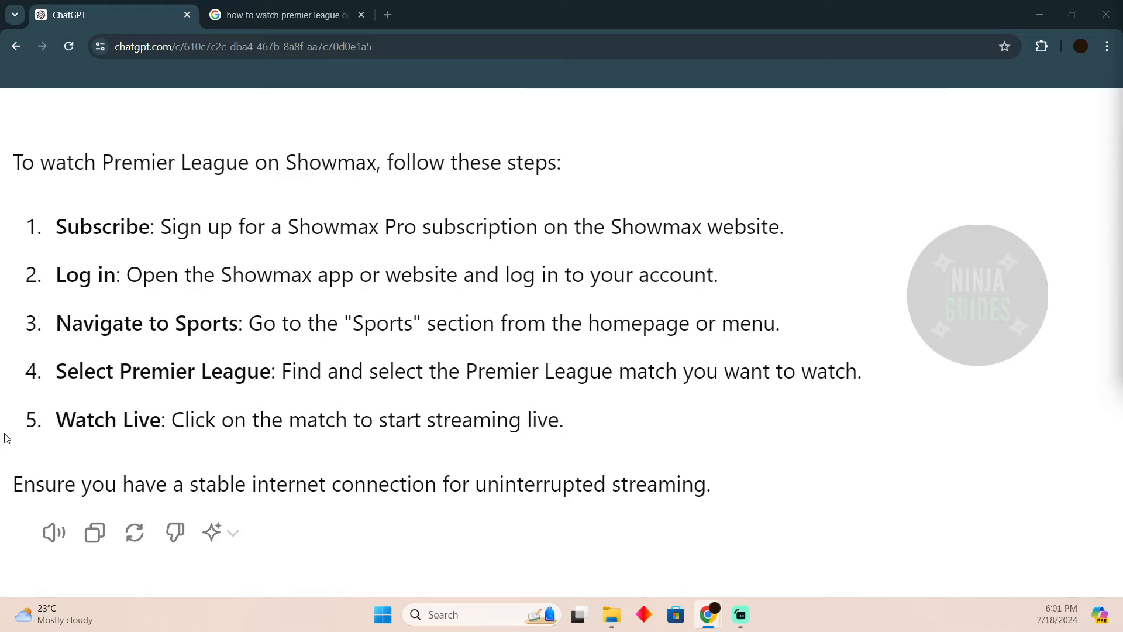
mouse_move(140, 234)
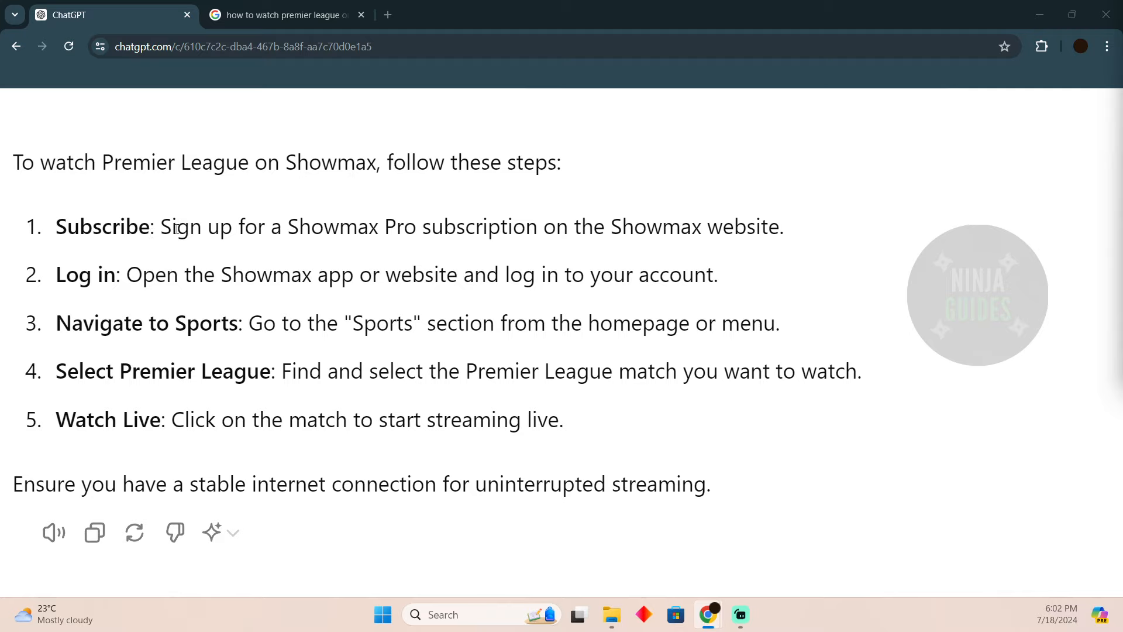
double_click(185, 226)
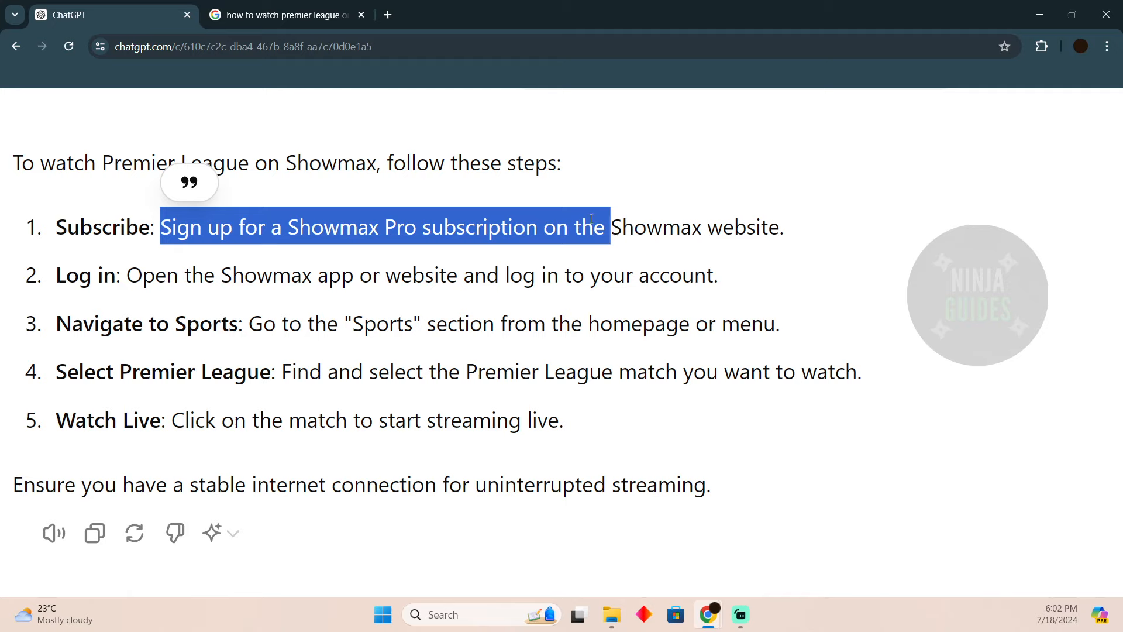
mouse_move(411, 274)
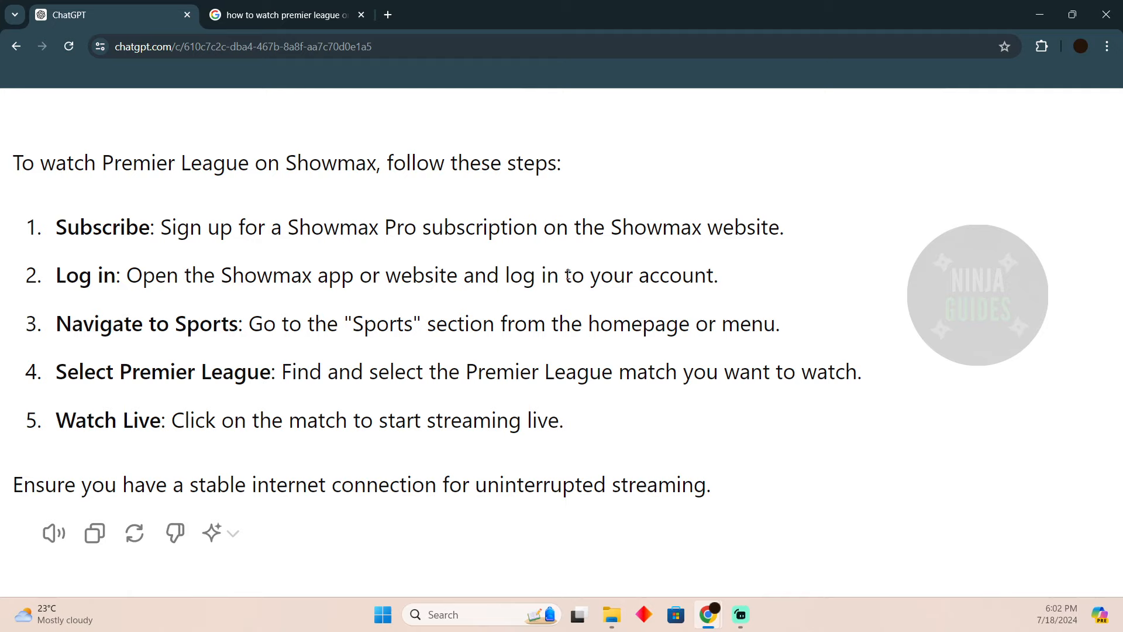
mouse_move(384, 326)
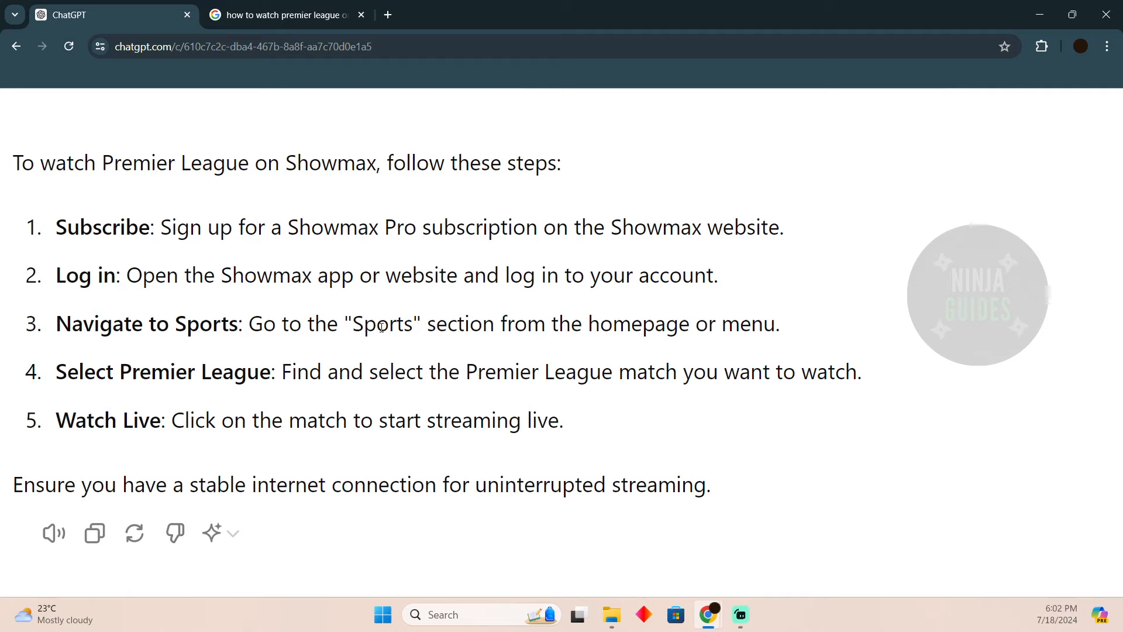